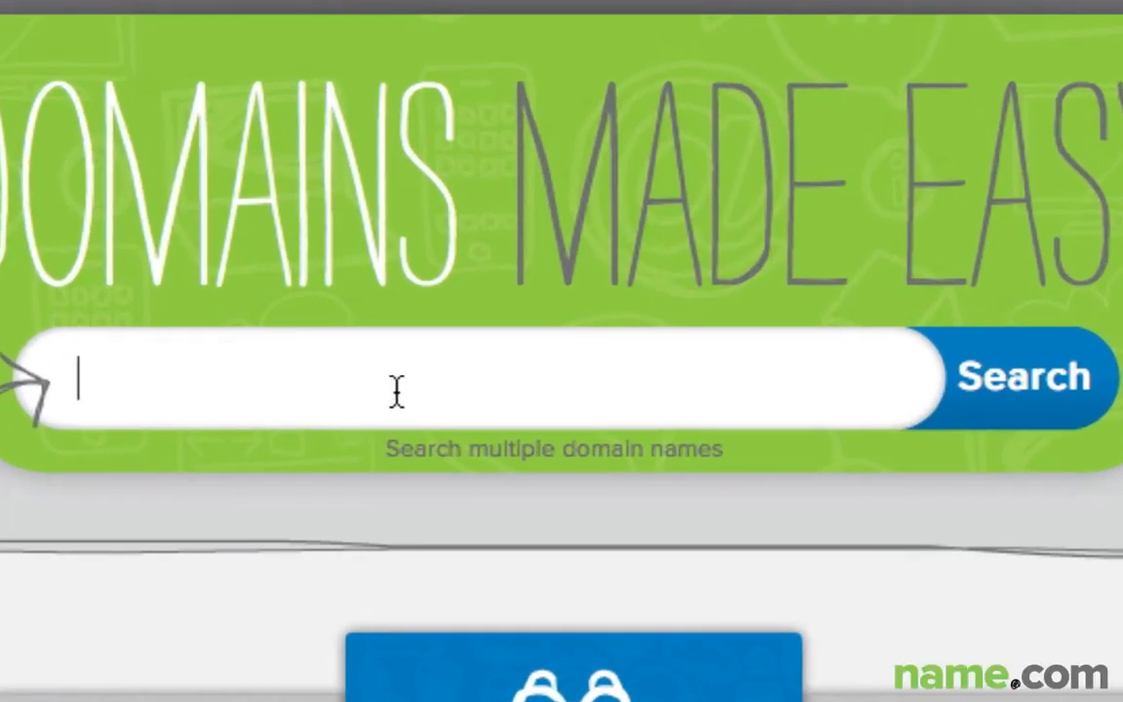
- Search Name.com for the domain 'imakegreatcupcakes' to see available extensions and prices
{"action": "type", "text": "i"}
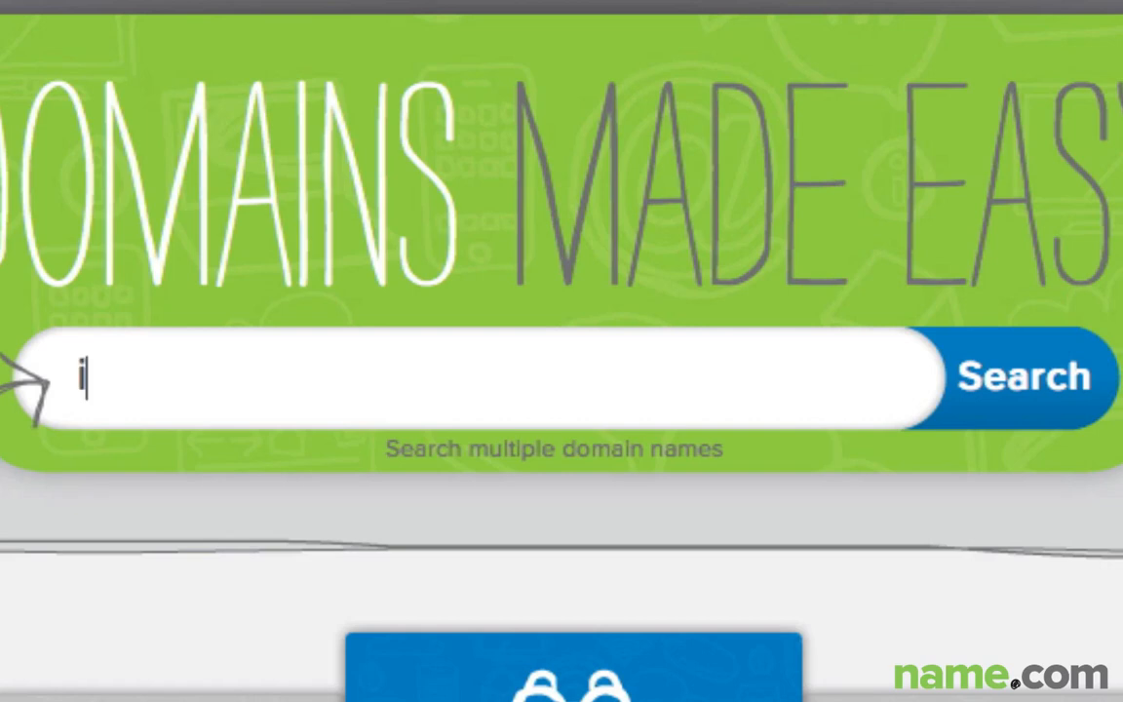
{"action": "type", "text": "makegreatc"}
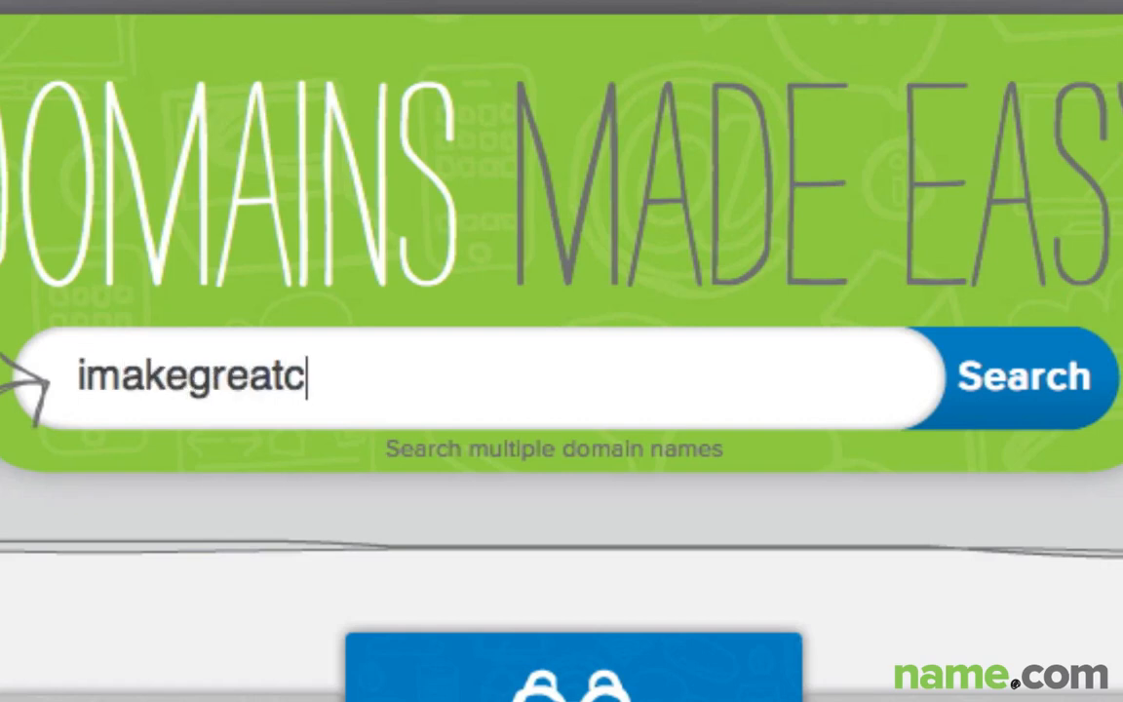
{"action": "type", "text": "upcakes"}
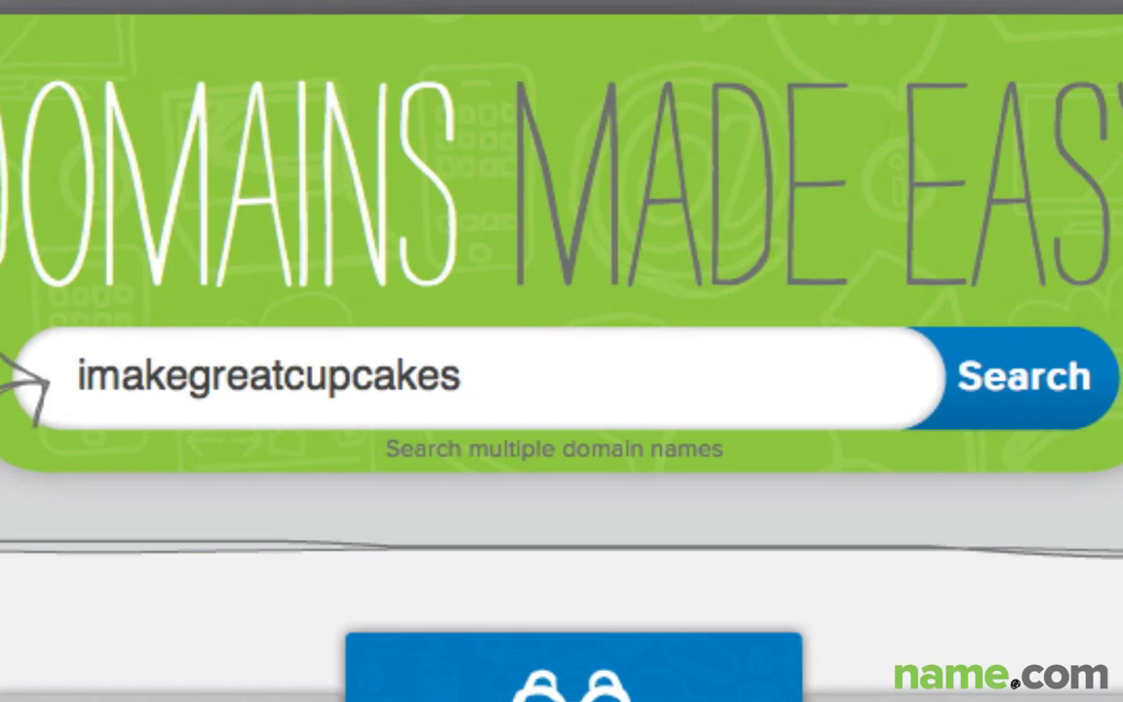
{"action": "left_click", "coordinate": [1017, 377]}
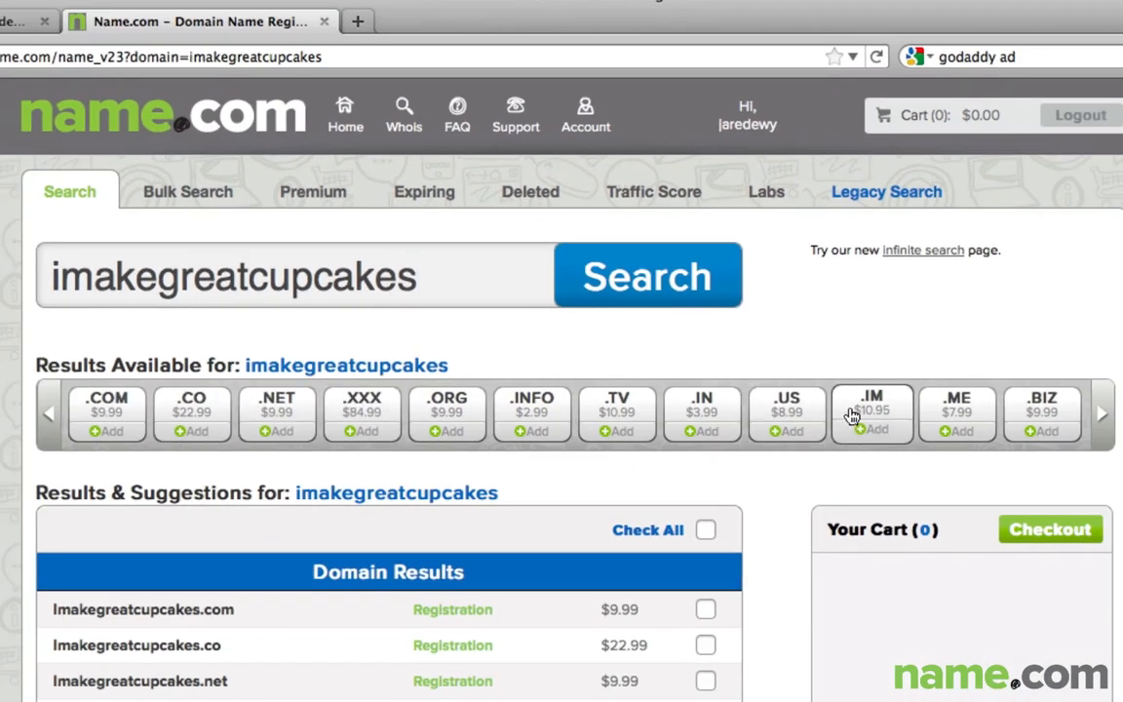
- Add imakegreatcupcakes.com at $9.99 to the cart and proceed to checkout review
{"action": "left_click", "coordinate": [106, 431]}
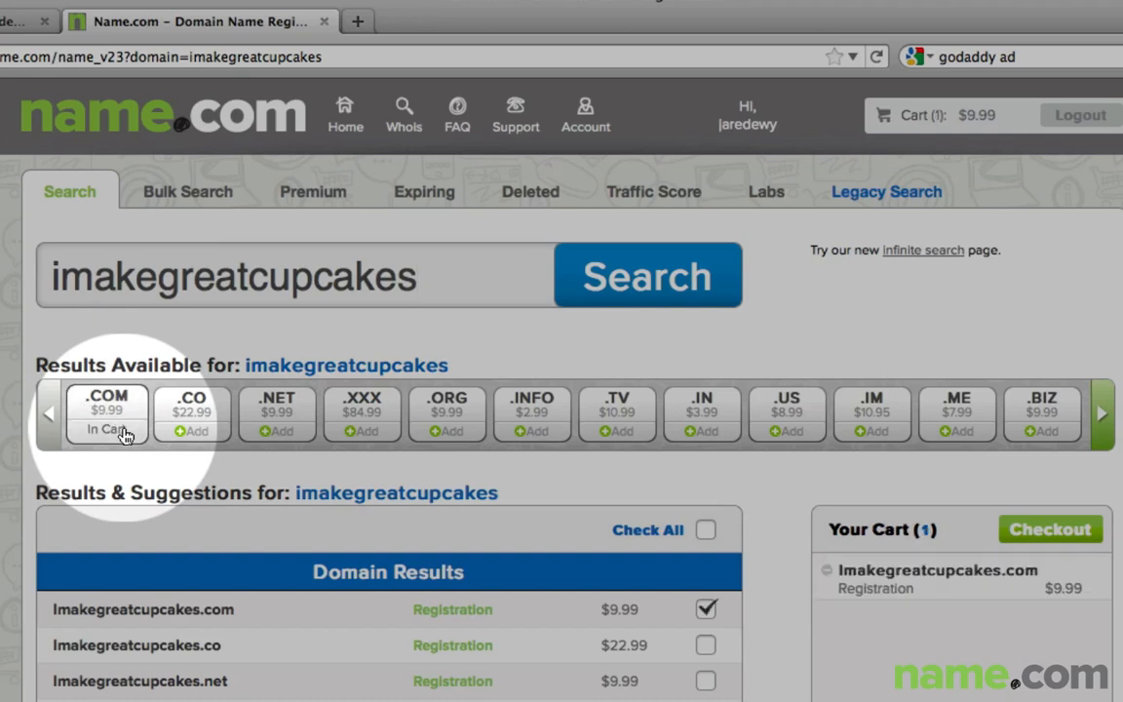
{"action": "mouse_move", "coordinate": [1049, 528]}
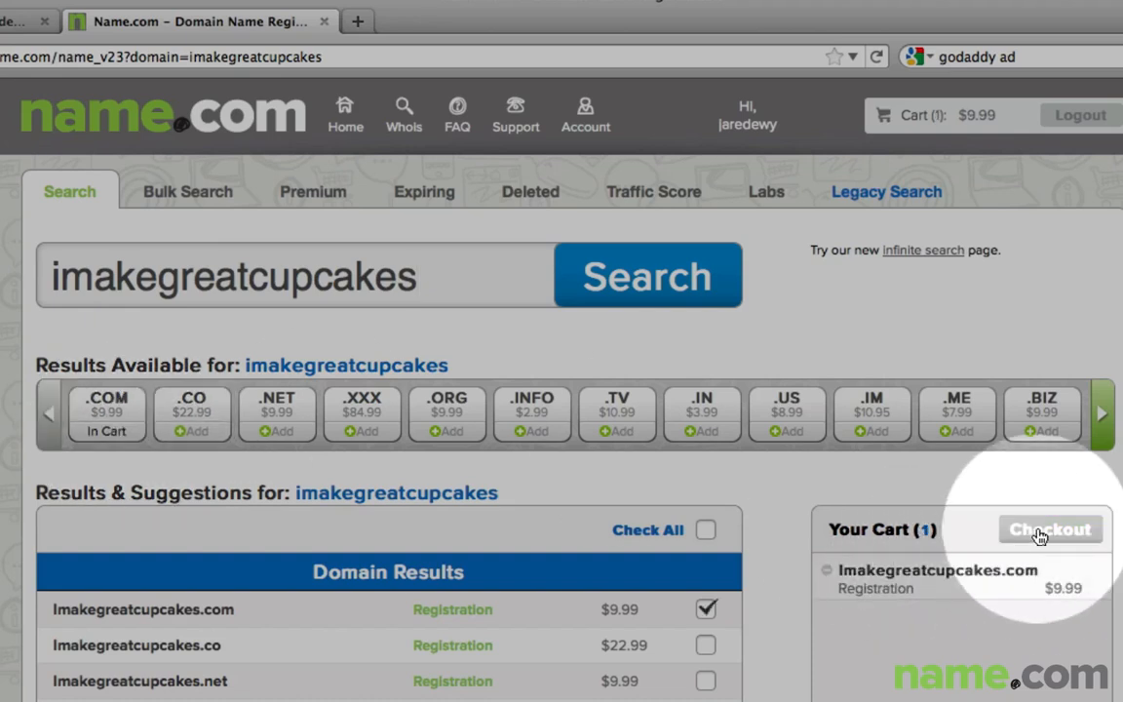
{"action": "left_click", "coordinate": [1050, 528]}
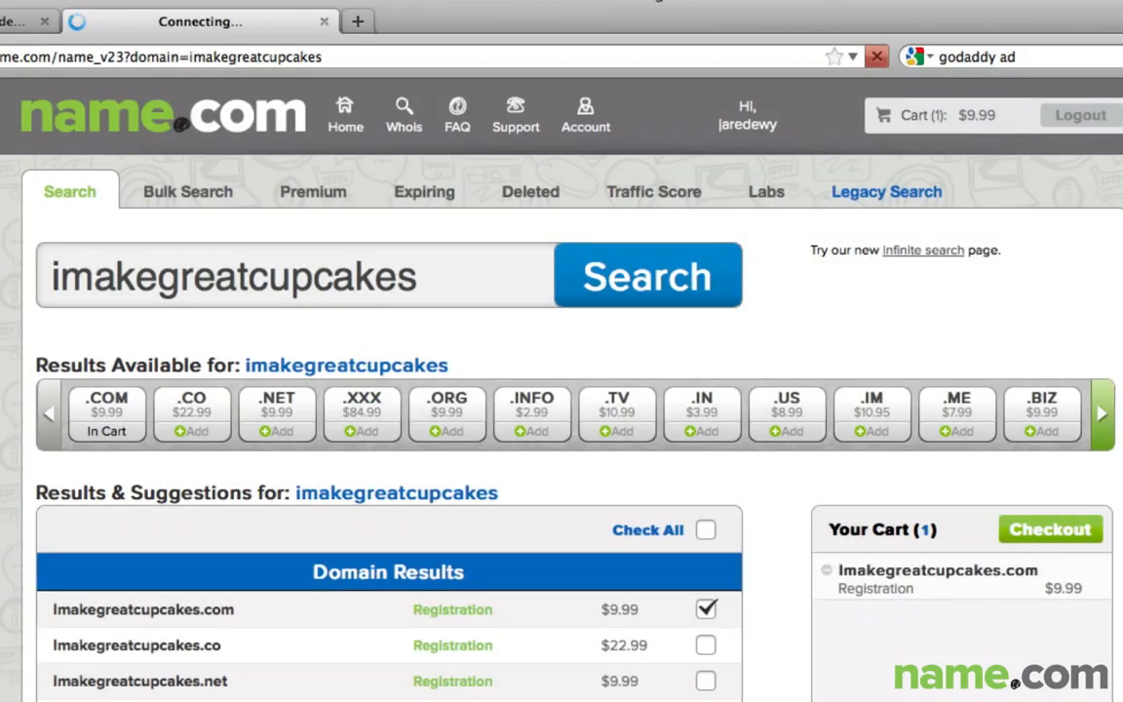
{"action": "left_click", "coordinate": [1048, 529]}
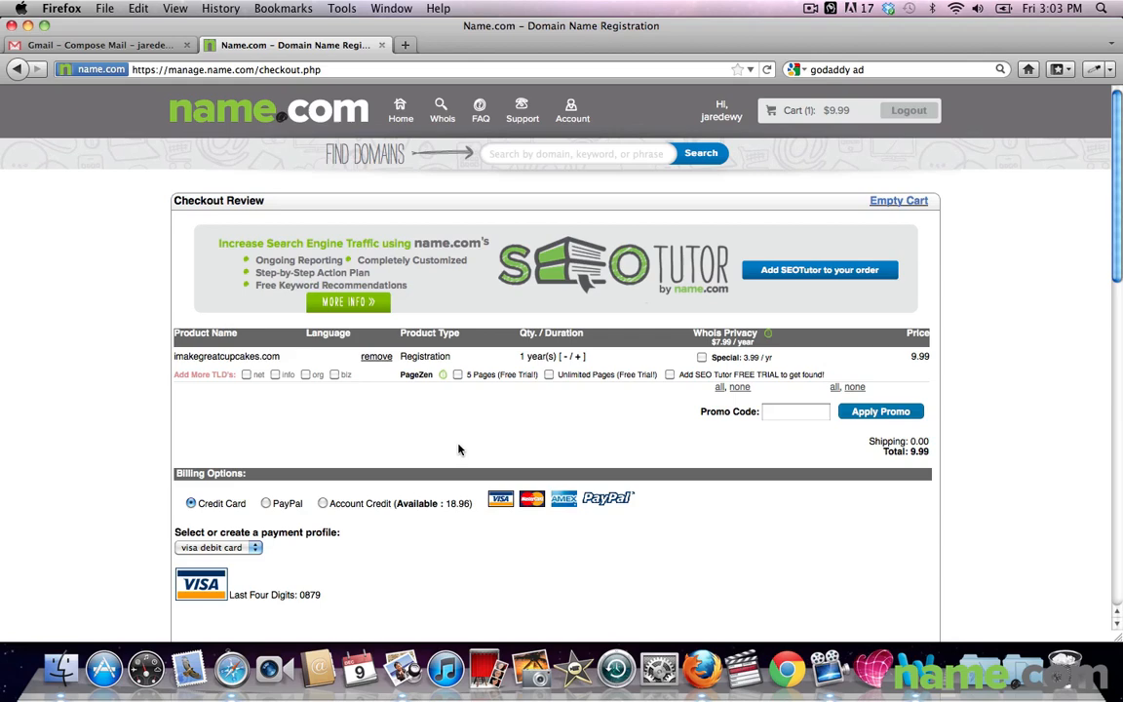
- Tick 'I agree to the registration terms and conditions' on the checkout review page
{"action": "scroll", "scroll_direction": "down", "scroll_amount": 3}
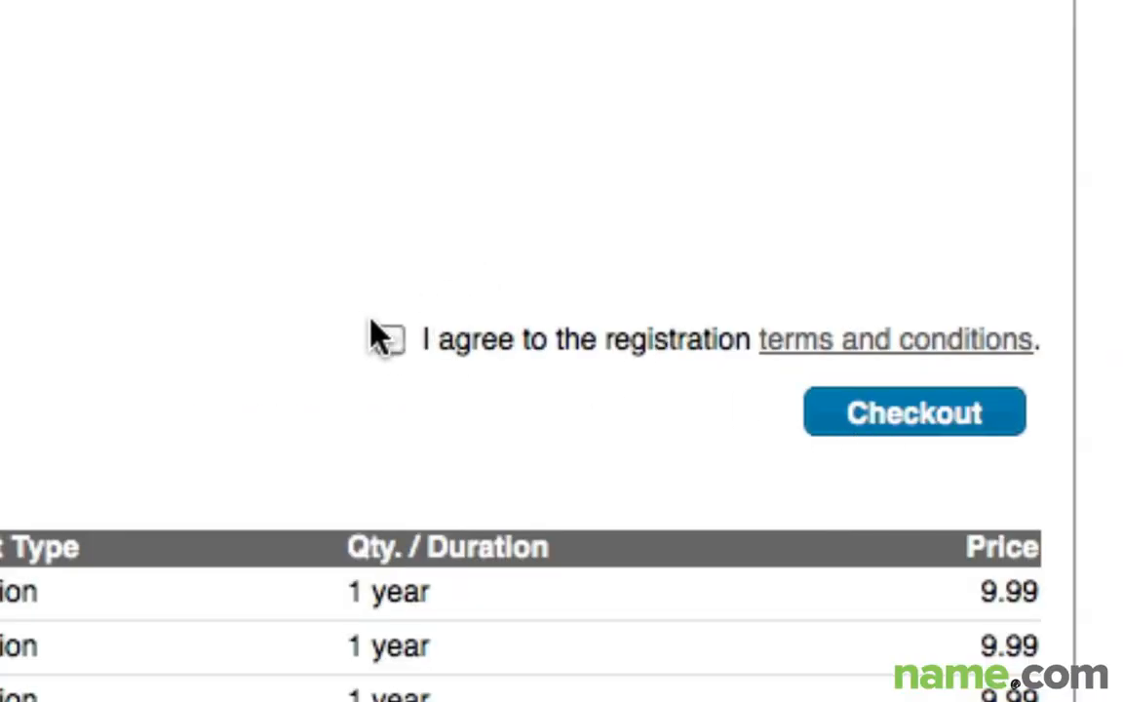
{"action": "left_click", "coordinate": [389, 338]}
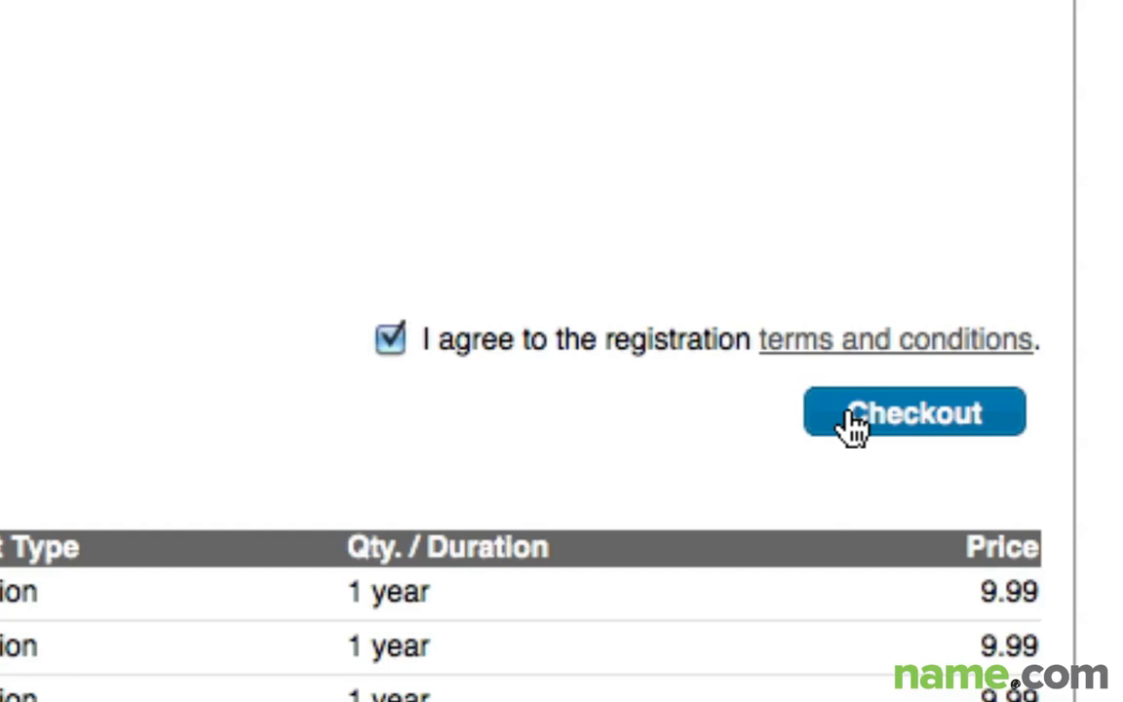